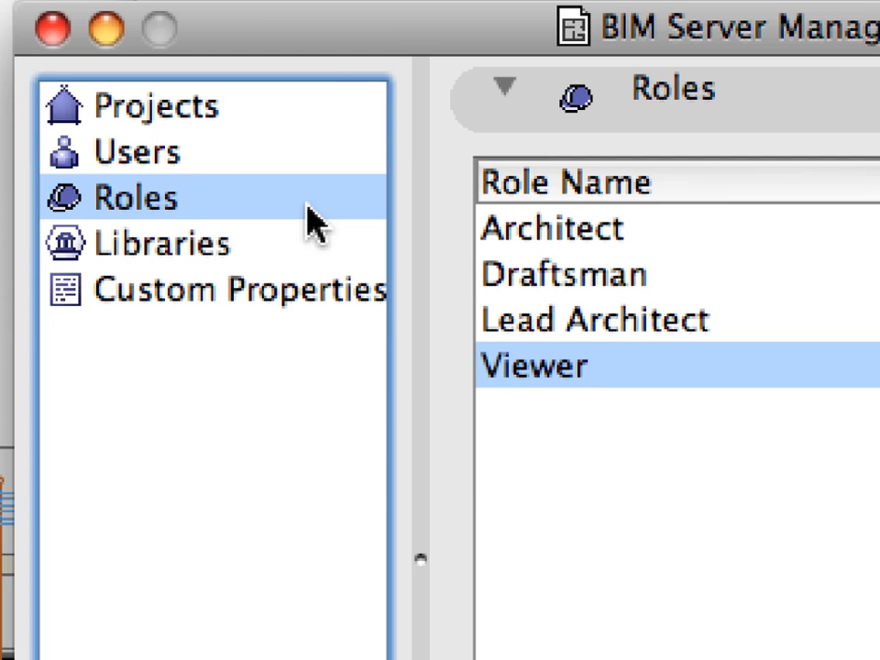
# - Open Role Settings for Architect, Draftsman, Lead Architect and Viewer roles side by side
pyautogui.doubleClick(533, 366)
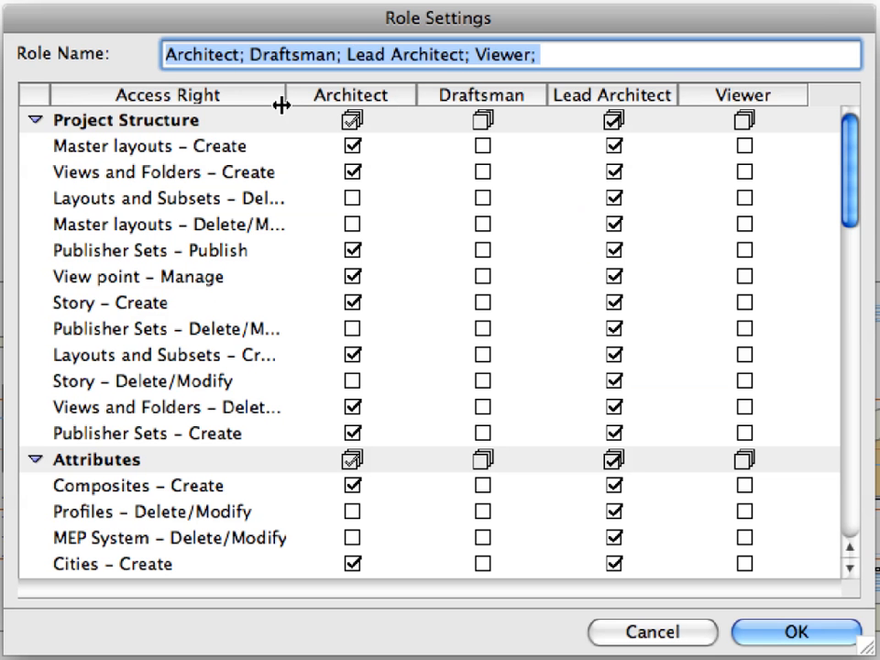
pyautogui.moveTo(188, 122)
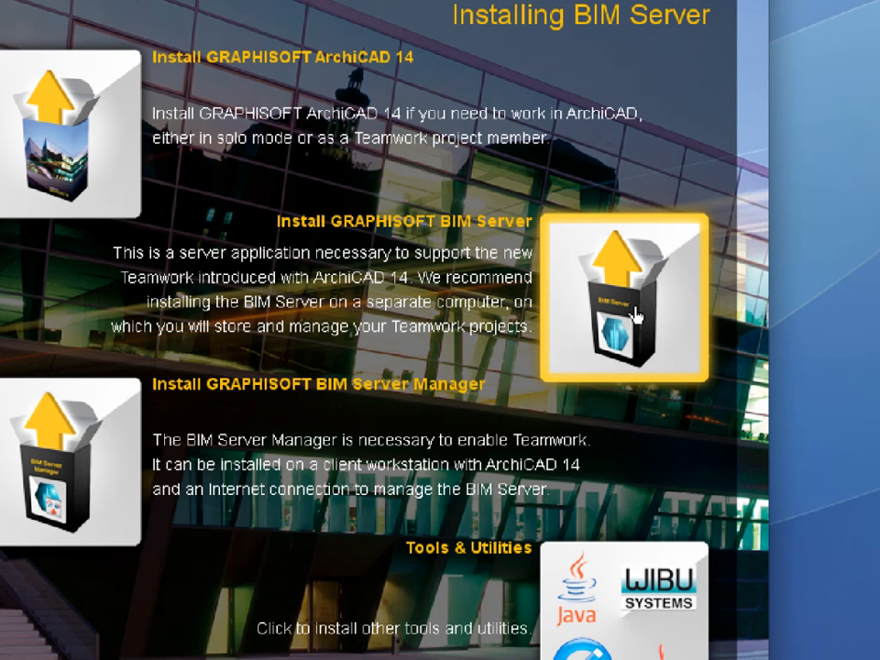
# - Open the ArchiCAD 14 disc folder containing ArchiCAD 14 Installer.app in Finder
pyautogui.click(629, 303)
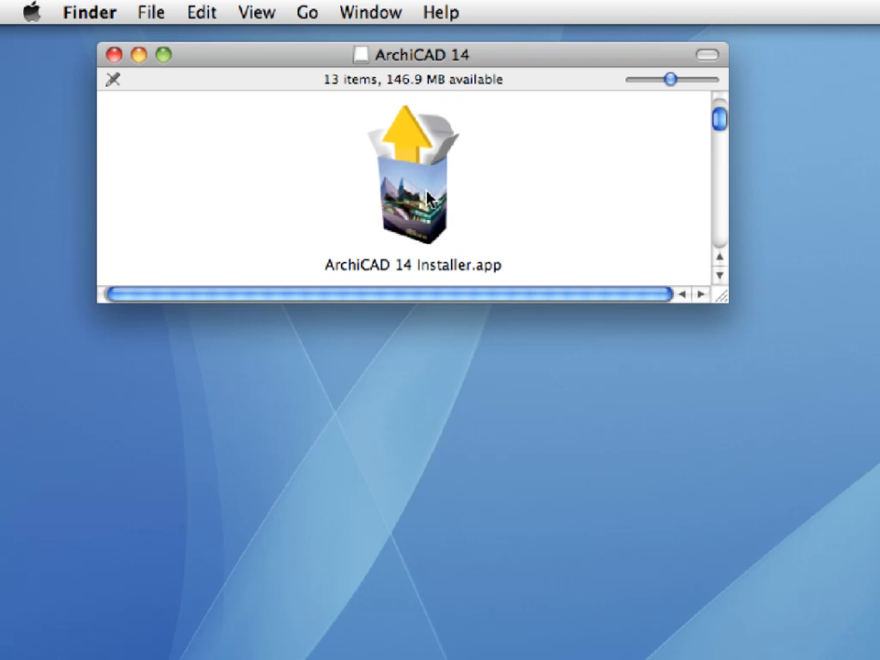
# - Launch ArchiCAD 14 Installer.app with Open from its context menu
pyautogui.rightClick(412, 192)
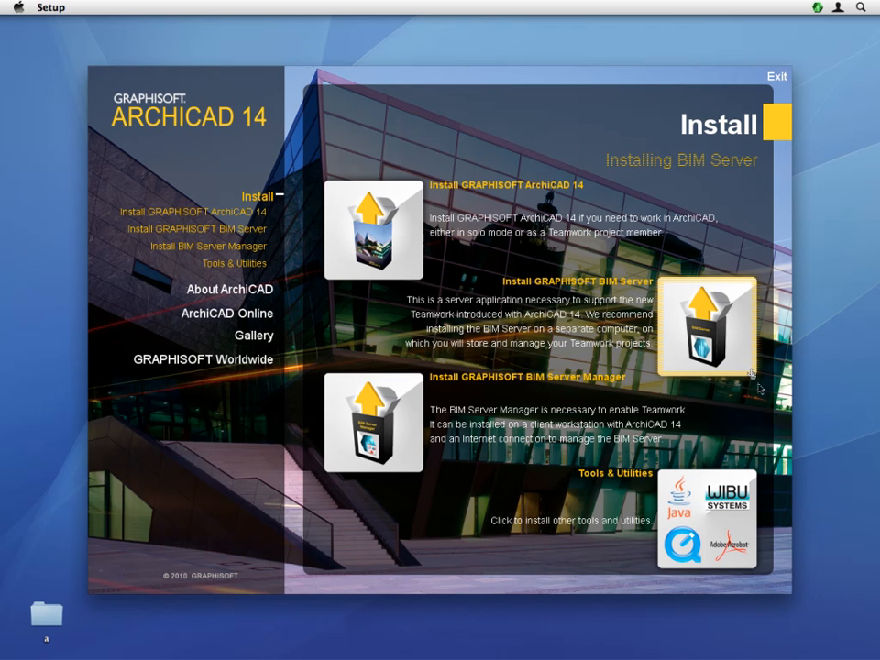
# - Start the Install GRAPHISOFT BIM Server wizard from the setup screen
pyautogui.click(705, 326)
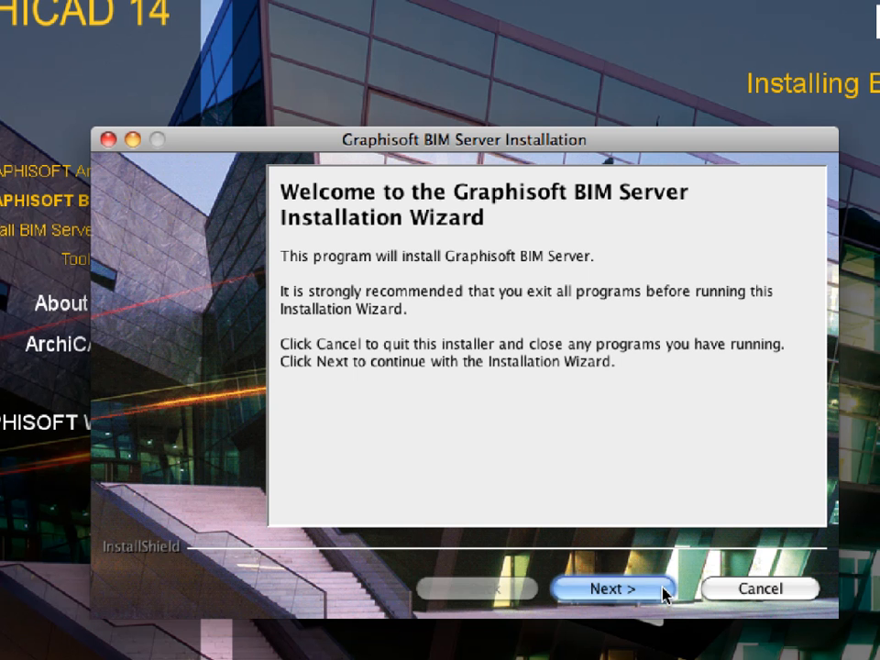
# - Accept the license agreement and reach the Applications:Graphisoft:BIM Server folder page
pyautogui.click(613, 589)
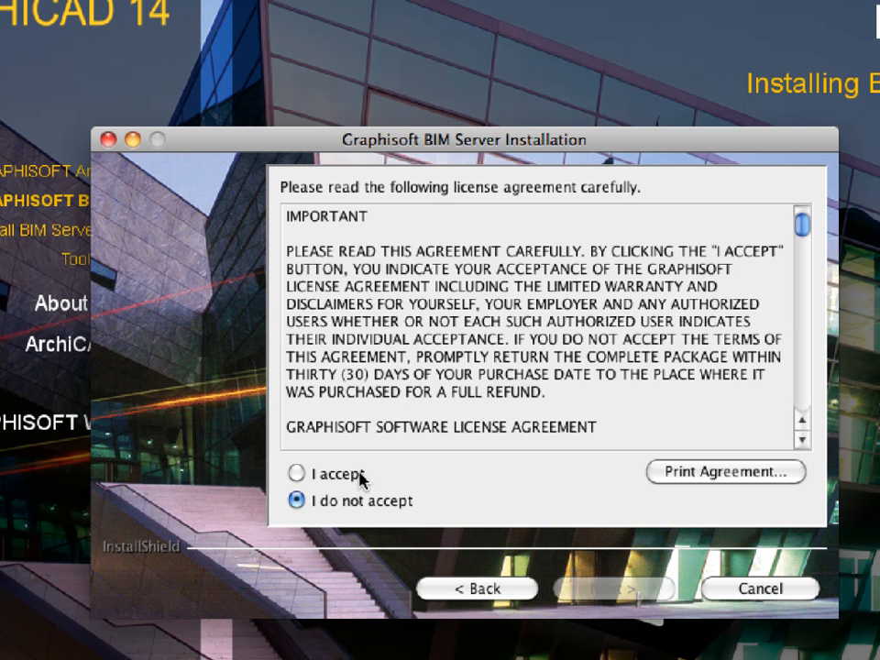
pyautogui.click(295, 473)
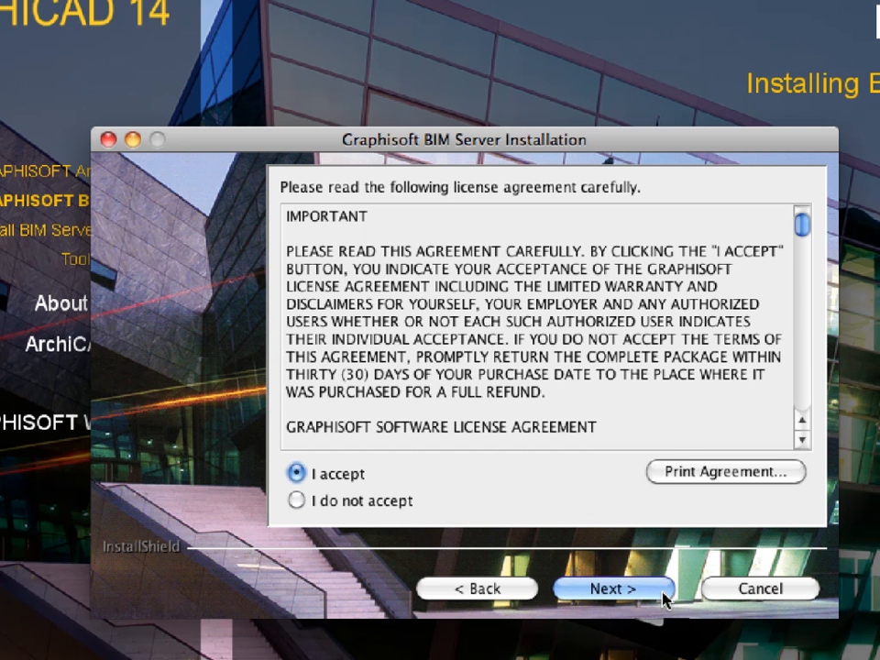
pyautogui.click(613, 588)
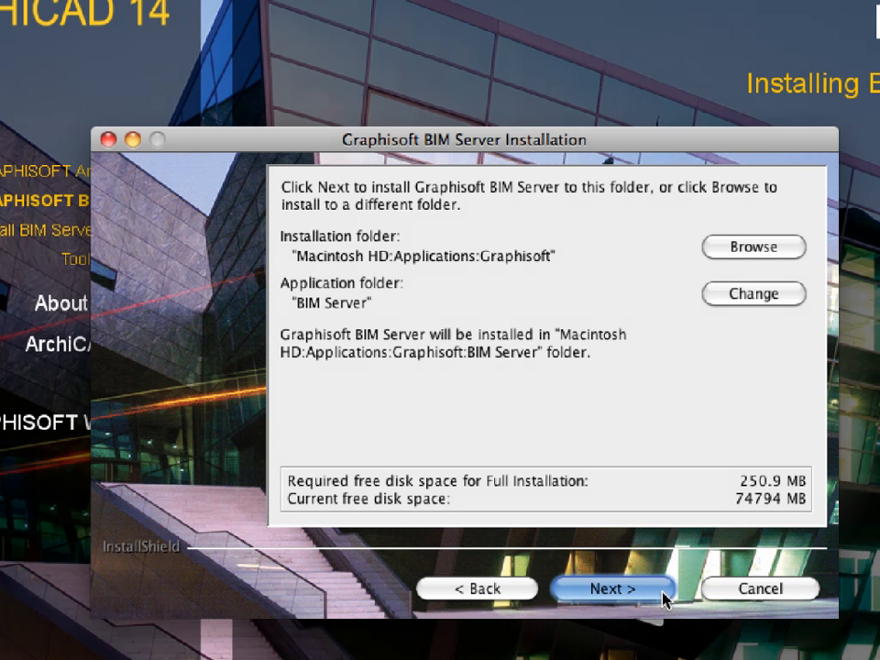
# - Keep the default folder, install, and authorise with the admin password
pyautogui.click(613, 588)
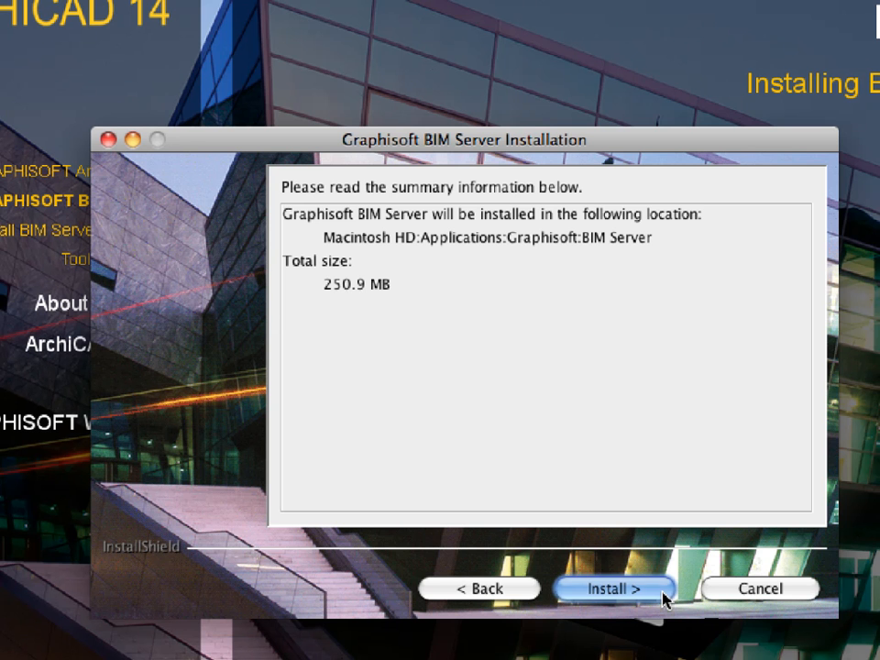
pyautogui.click(617, 588)
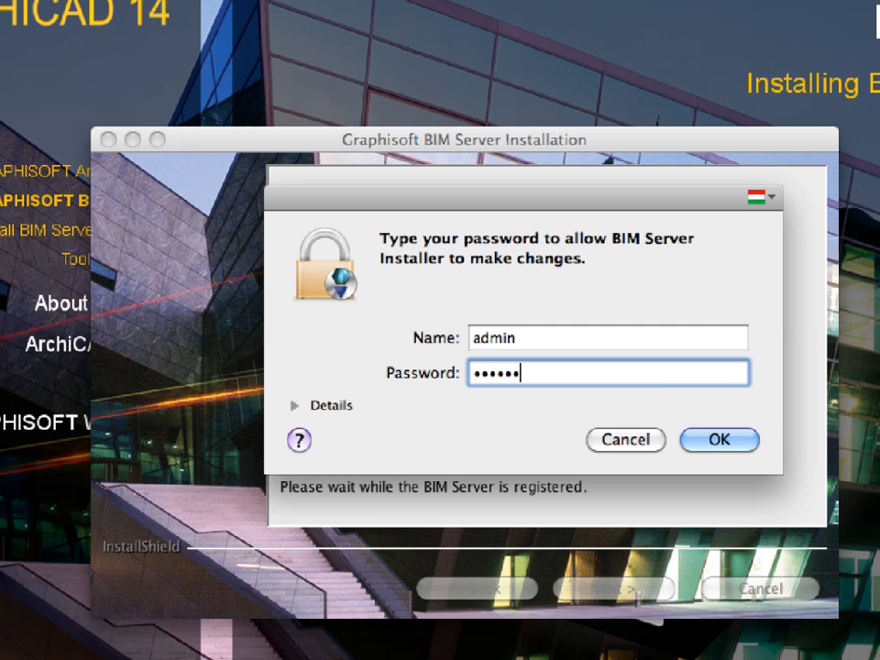
pyautogui.click(719, 440)
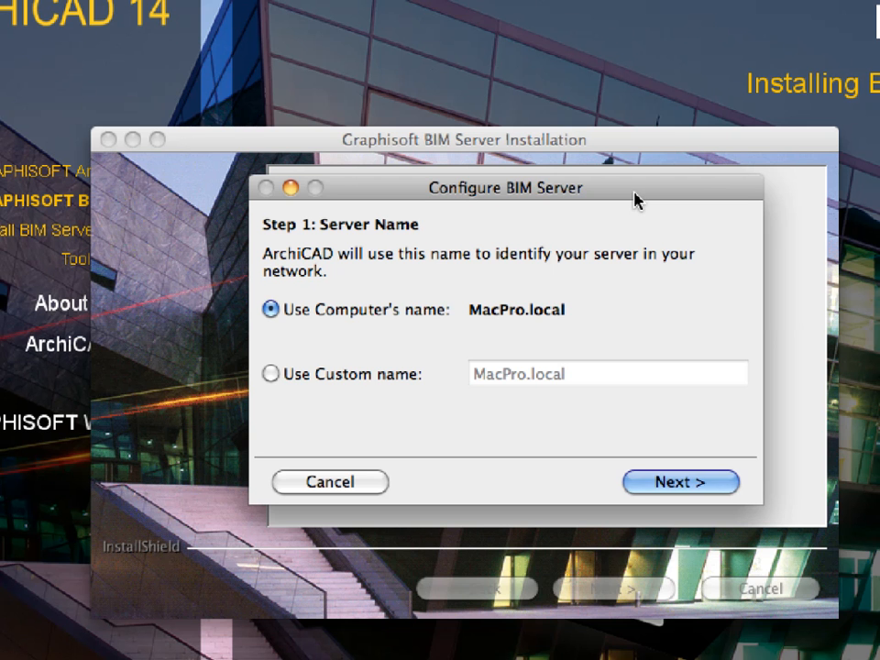
pyautogui.moveTo(636, 211)
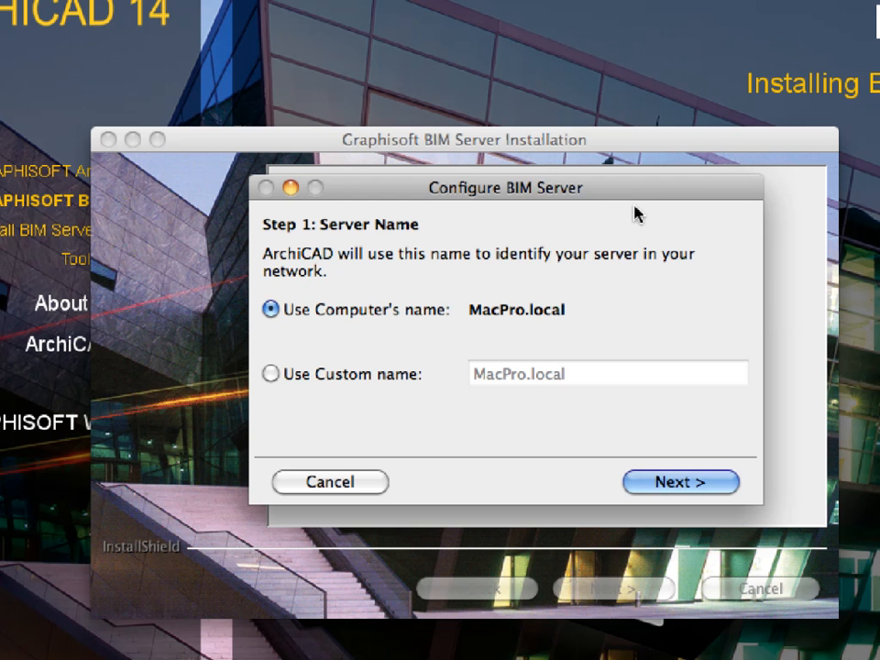
pyautogui.moveTo(280, 334)
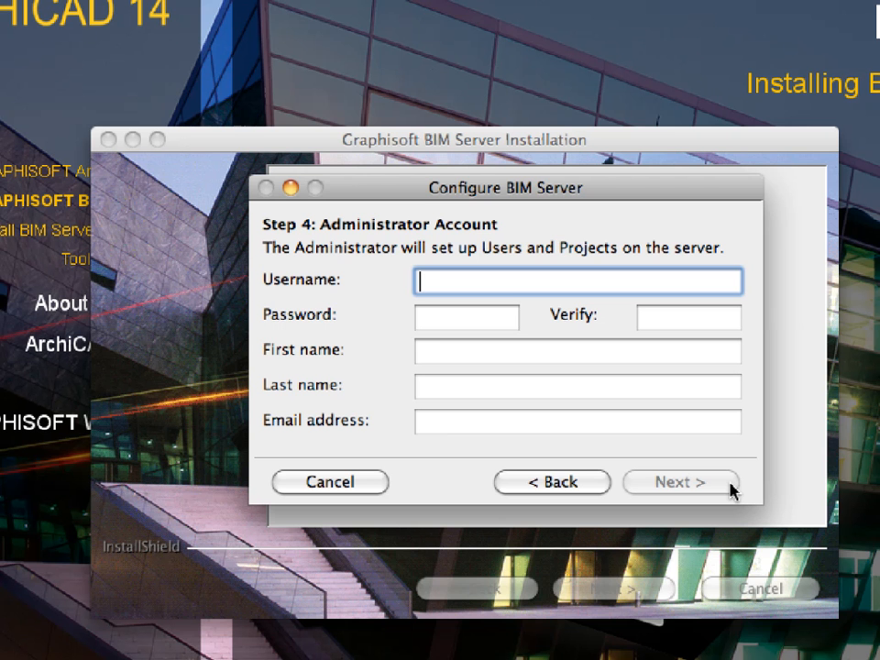
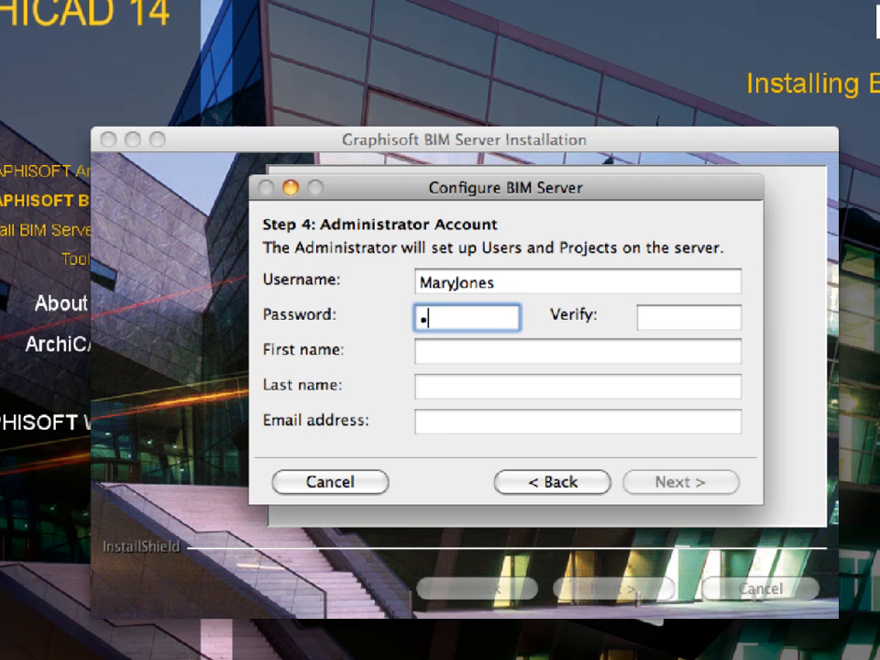
pyautogui.write('password')
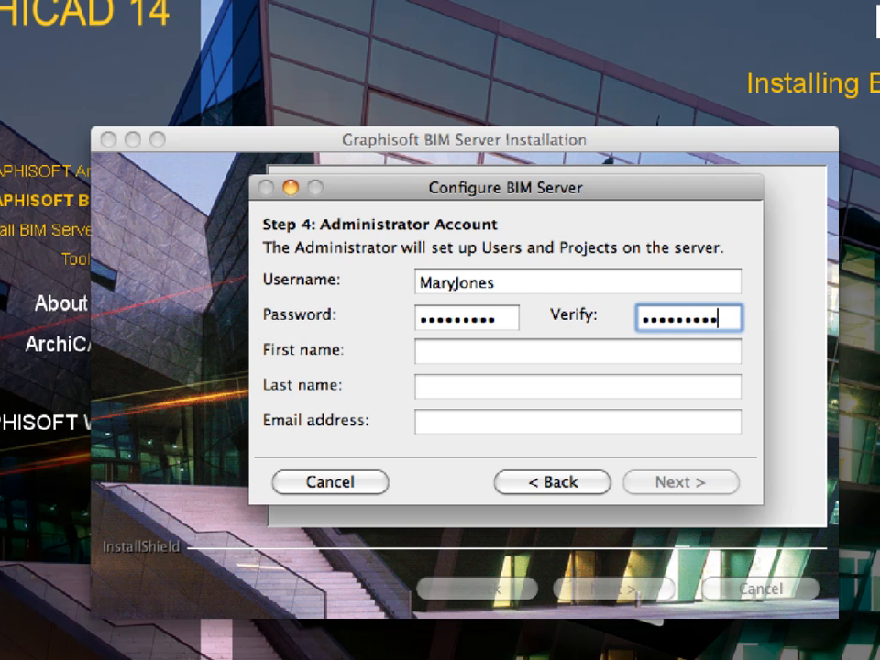
pyautogui.click(578, 351)
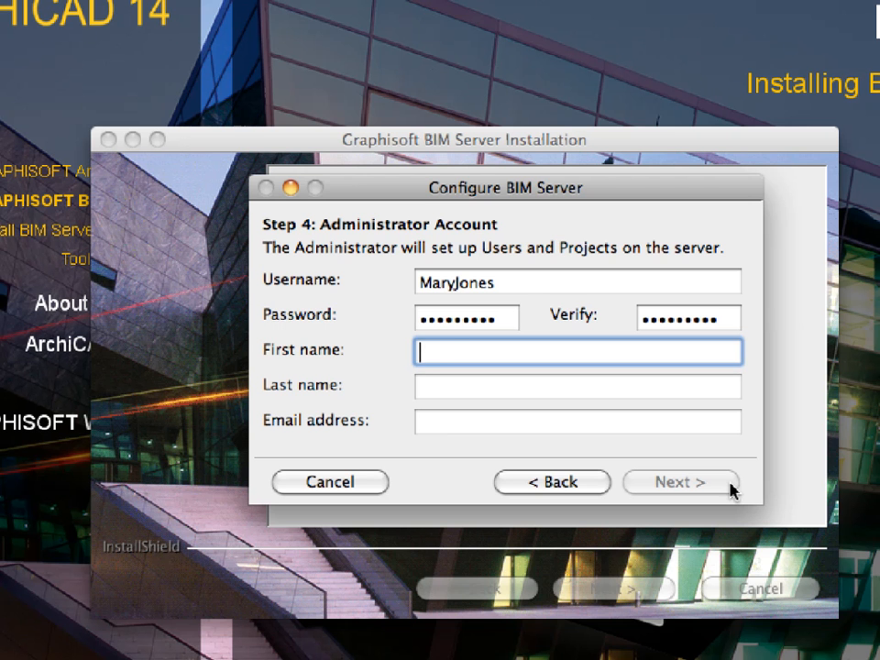
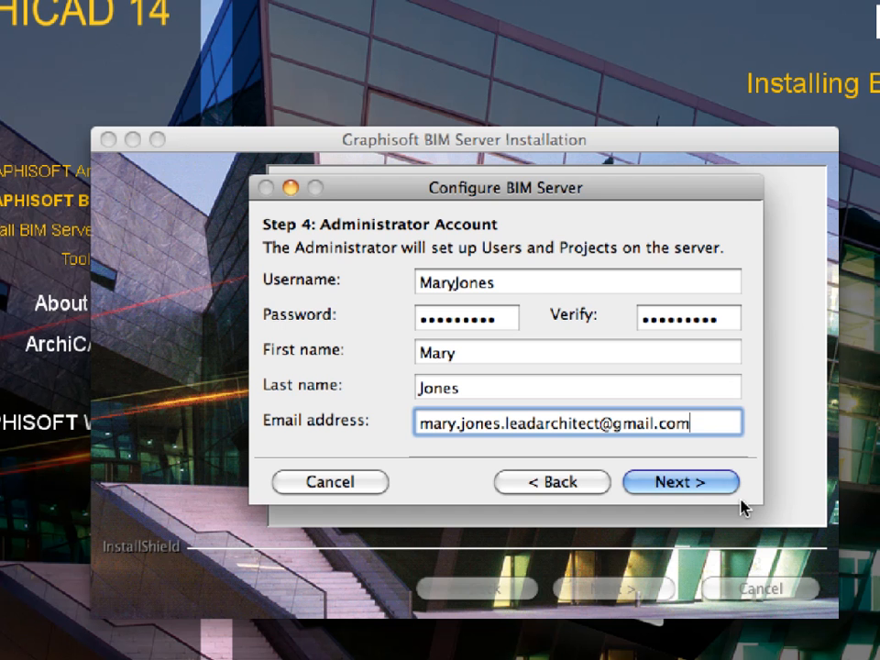
pyautogui.moveTo(734, 497)
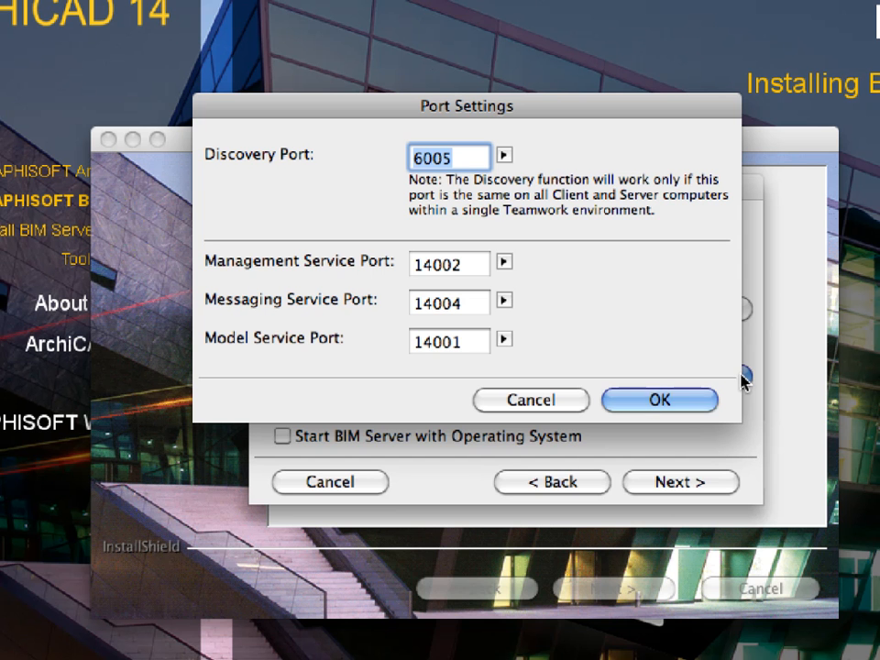
pyautogui.moveTo(535, 290)
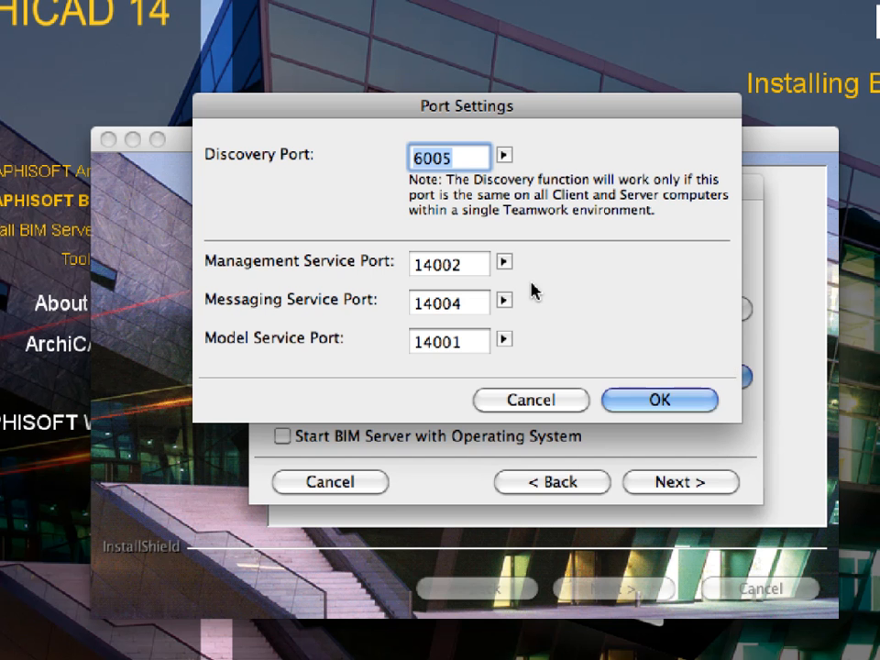
pyautogui.click(504, 264)
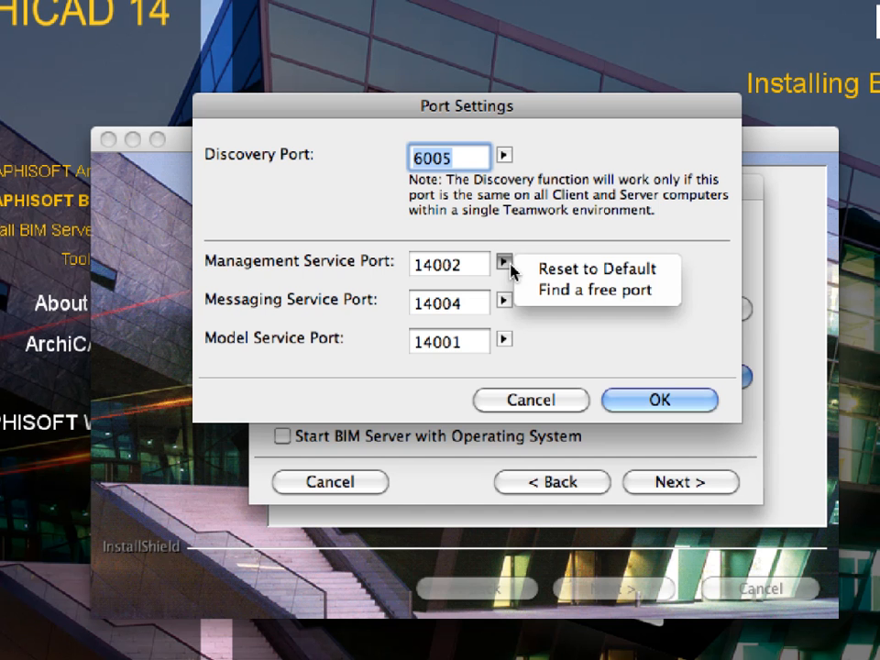
pyautogui.moveTo(596, 290)
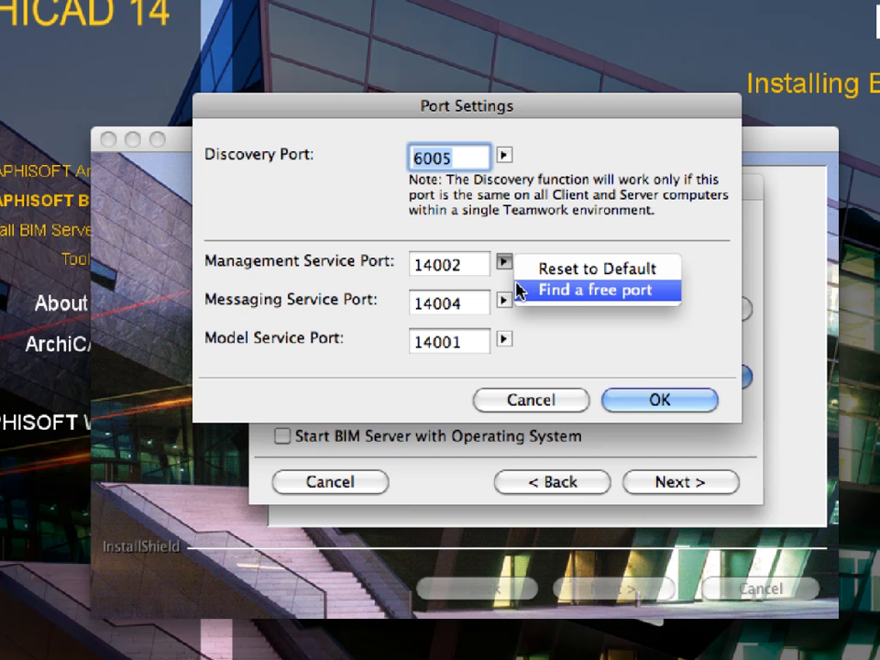
pyautogui.moveTo(528, 312)
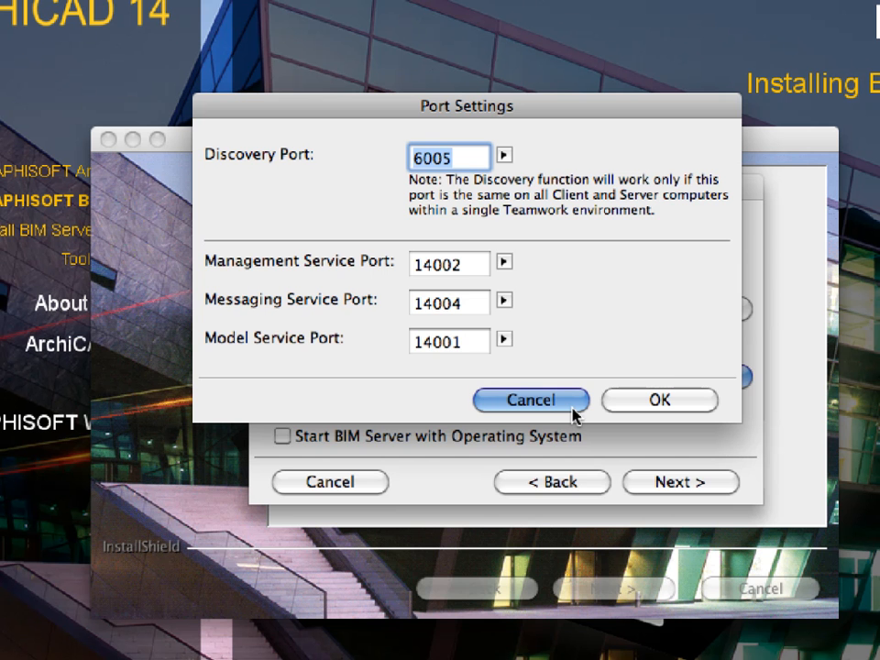
pyautogui.click(530, 400)
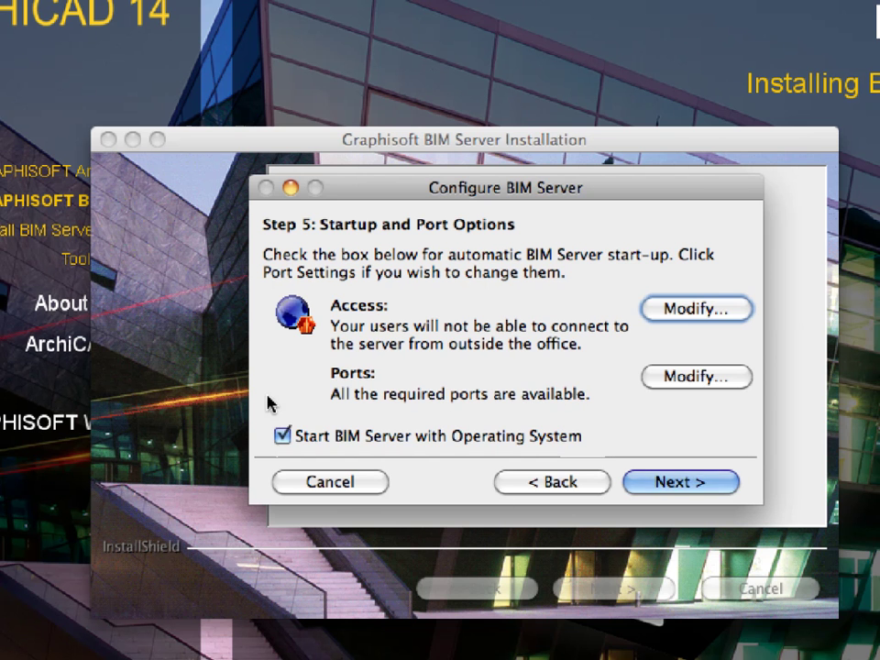
pyautogui.moveTo(438, 388)
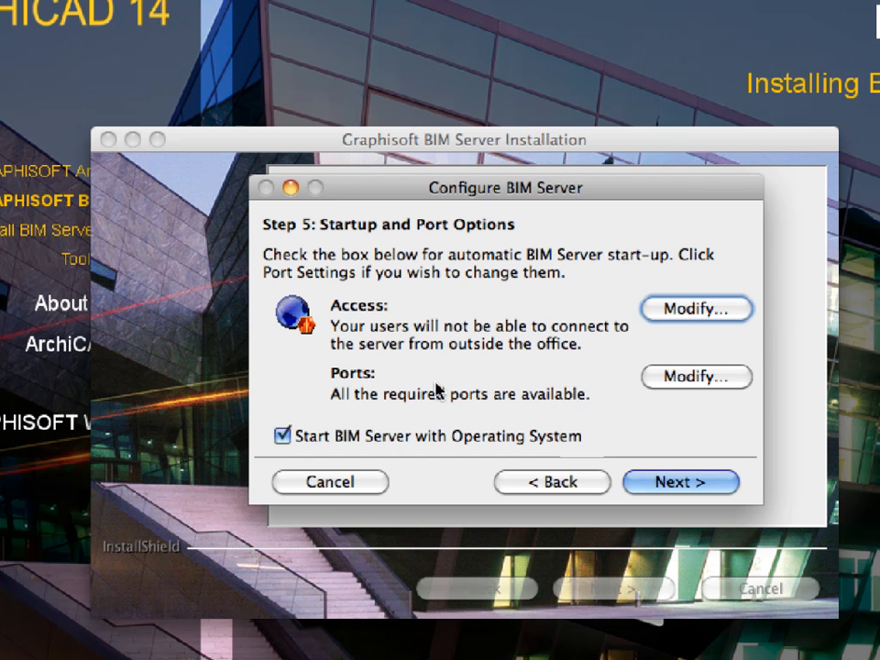
pyautogui.moveTo(619, 427)
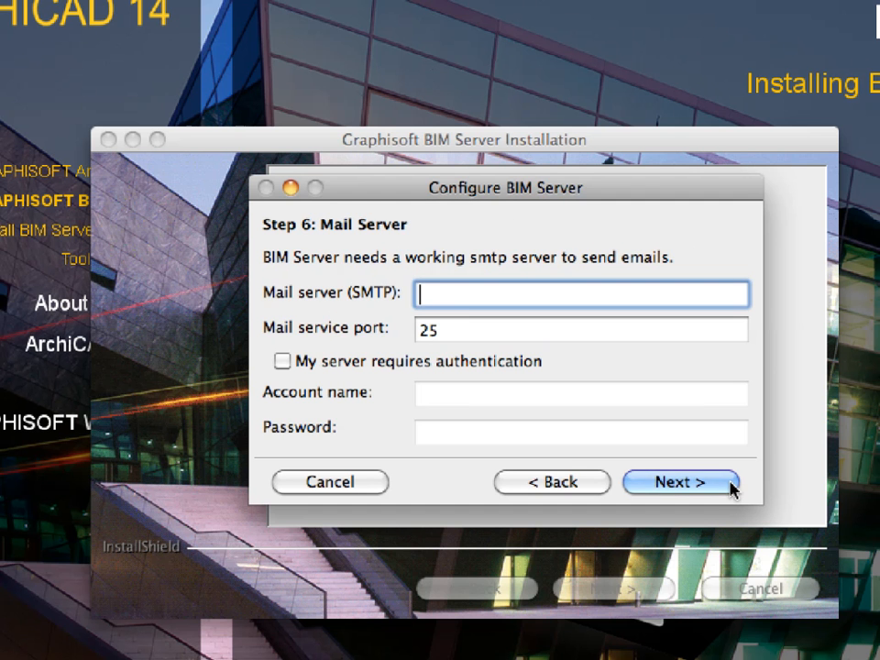
pyautogui.write('sm')
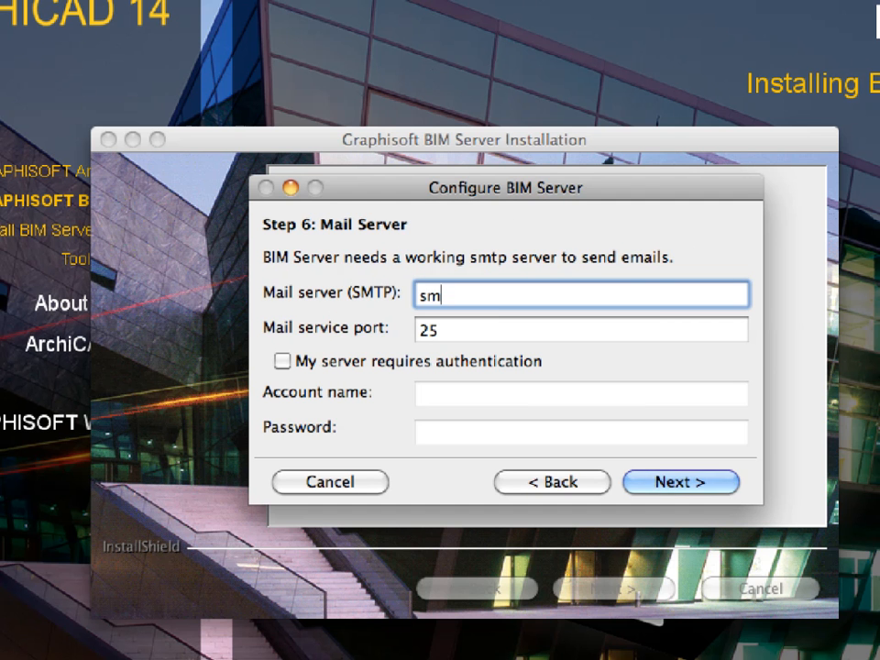
pyautogui.write('tp')
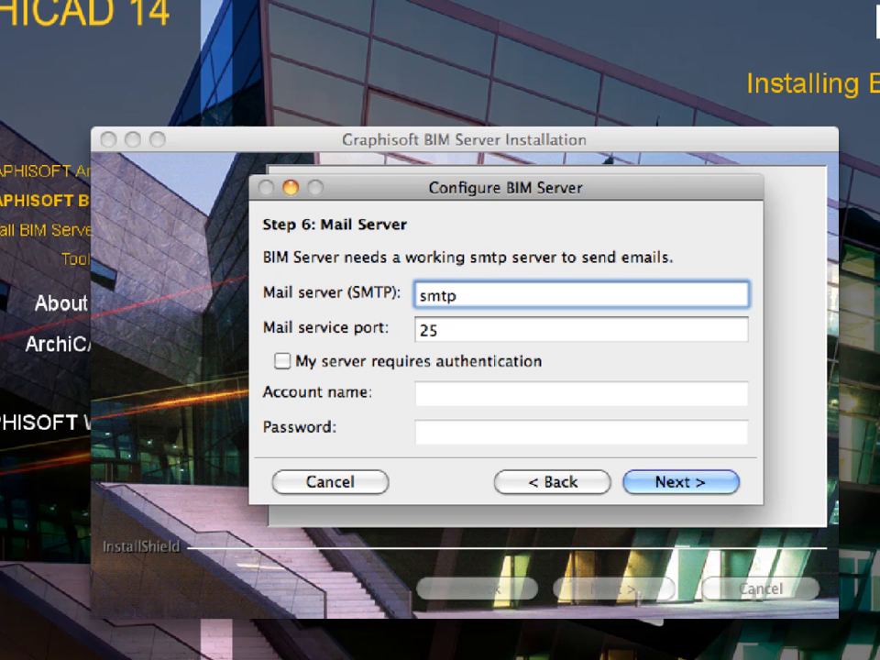
pyautogui.write('.gmail')
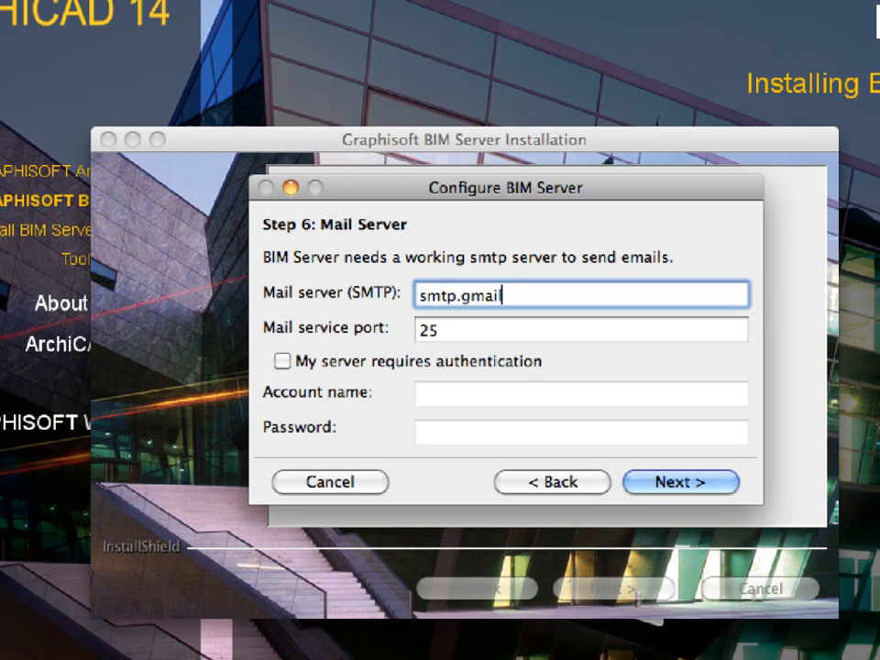
pyautogui.write('.com')
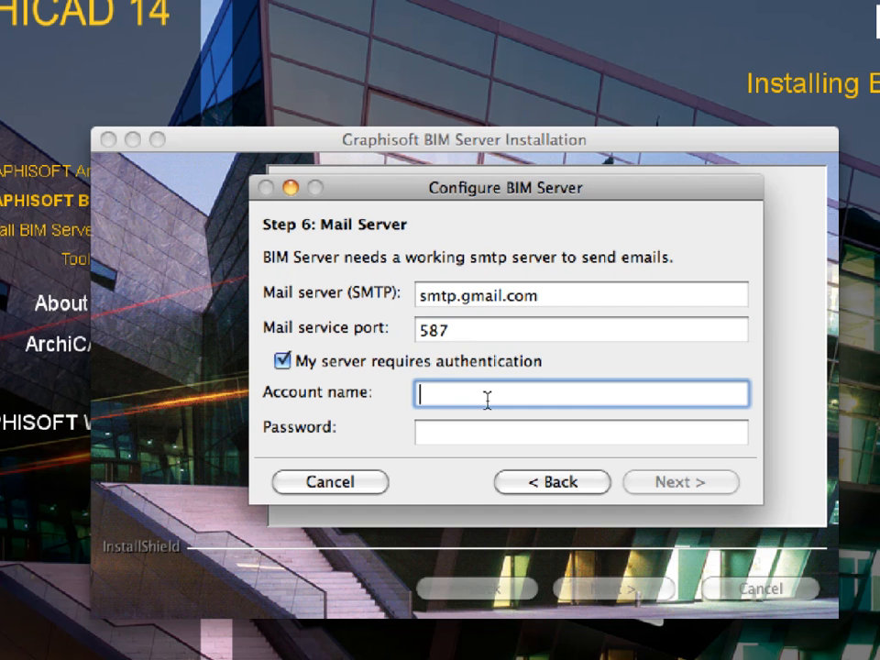
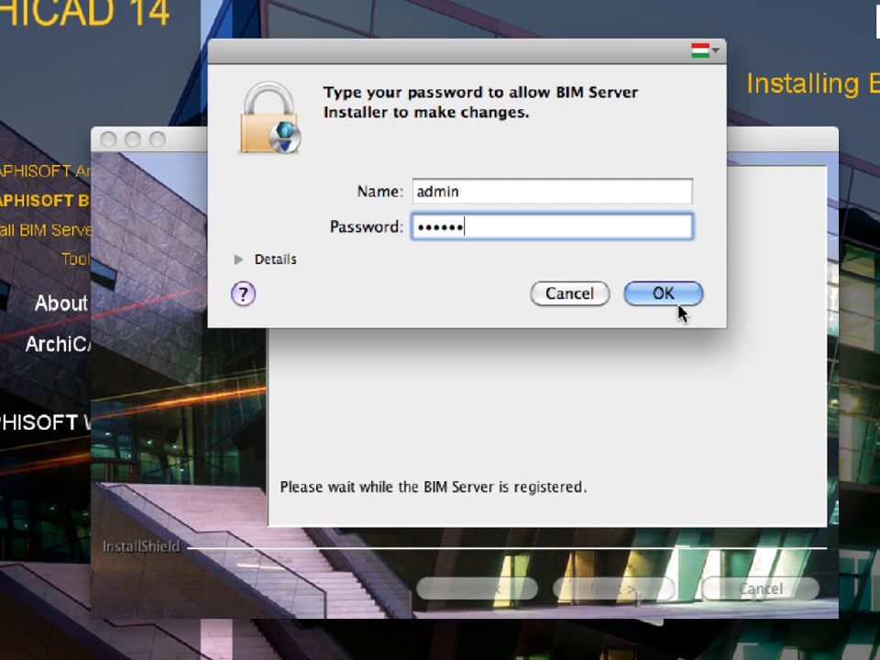
# - Enter the admin password in the macOS prompt so registration completes
pyautogui.click(663, 293)
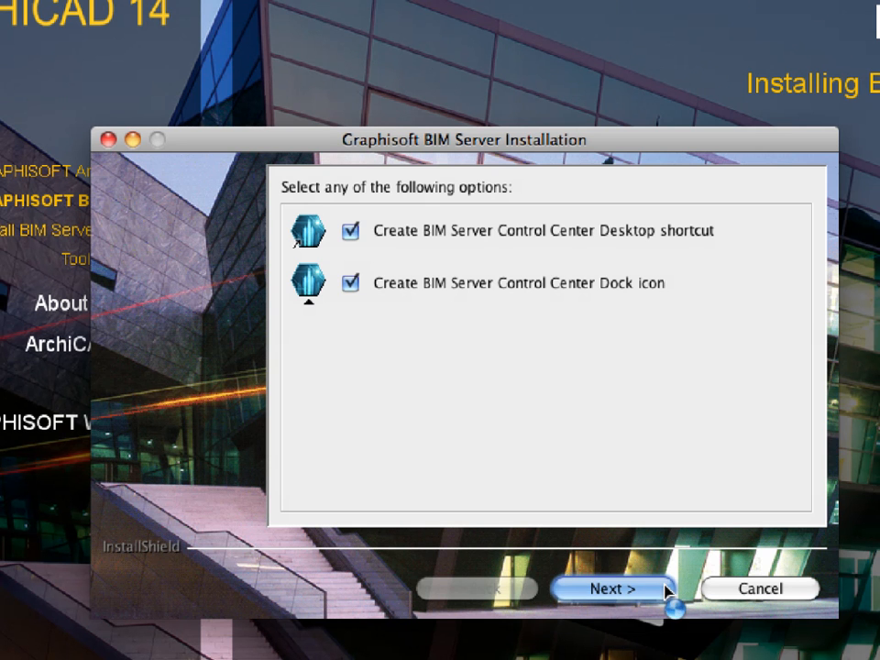
# - Keep both Control Center desktop shortcut and Dock icon options ticked and continue
pyautogui.click(611, 588)
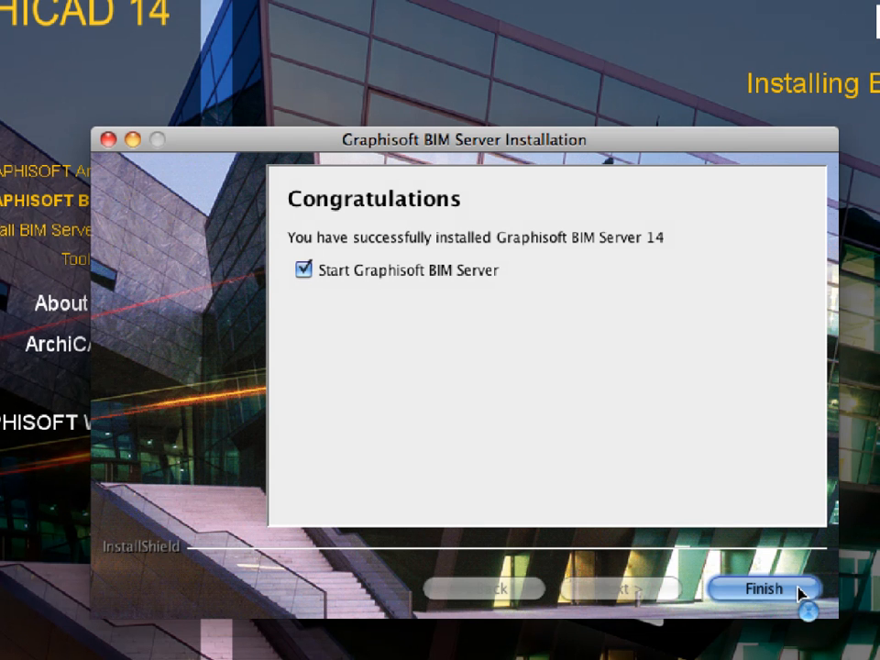
# - Finish the BIM Server installation with the server starting, then exit the ArchiCAD setup launcher
pyautogui.click(760, 589)
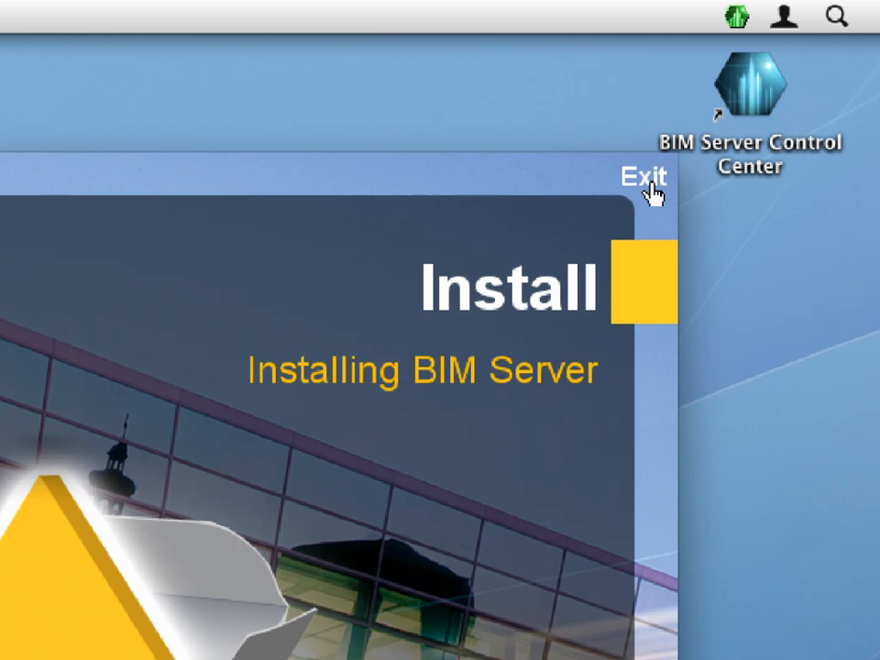
pyautogui.click(644, 176)
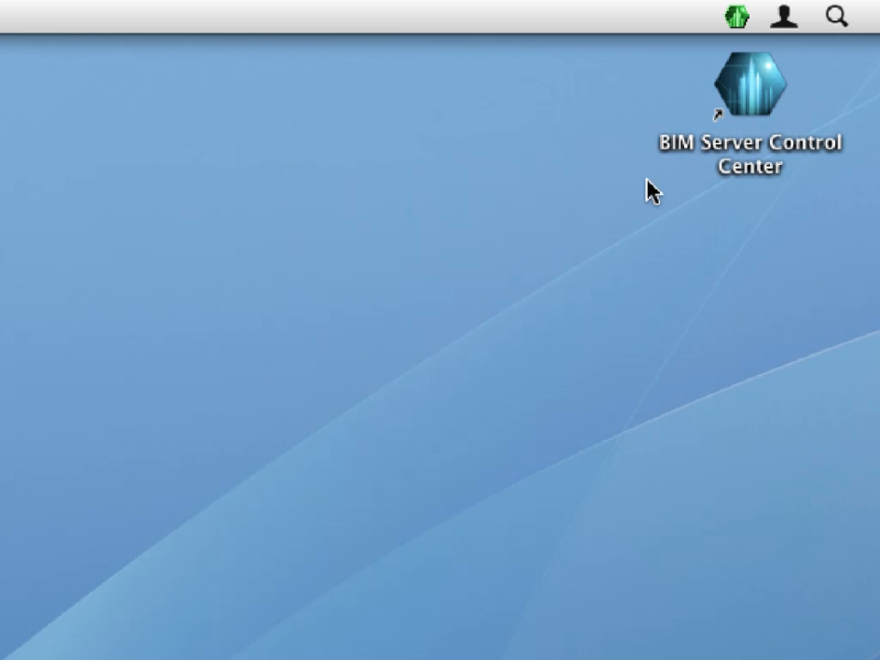